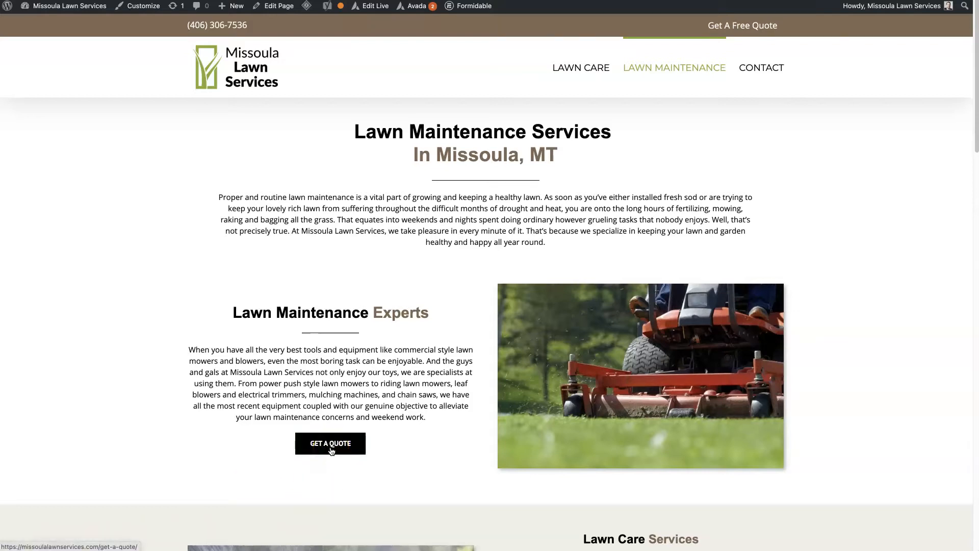
# - Confirm the Get a Quote button hits a 404, return to Lawn Maintenance and copy its link address
pyautogui.scroll(-3)
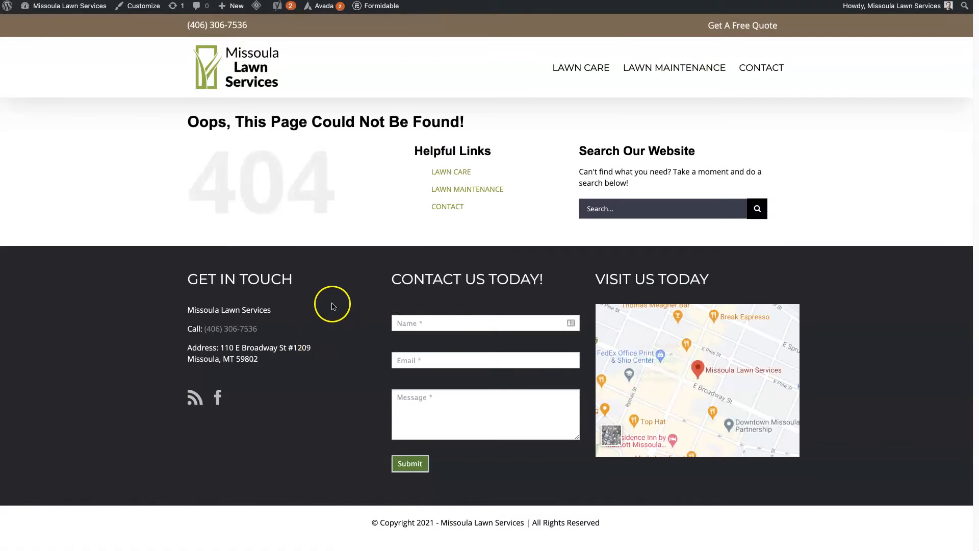
pyautogui.click(674, 67)
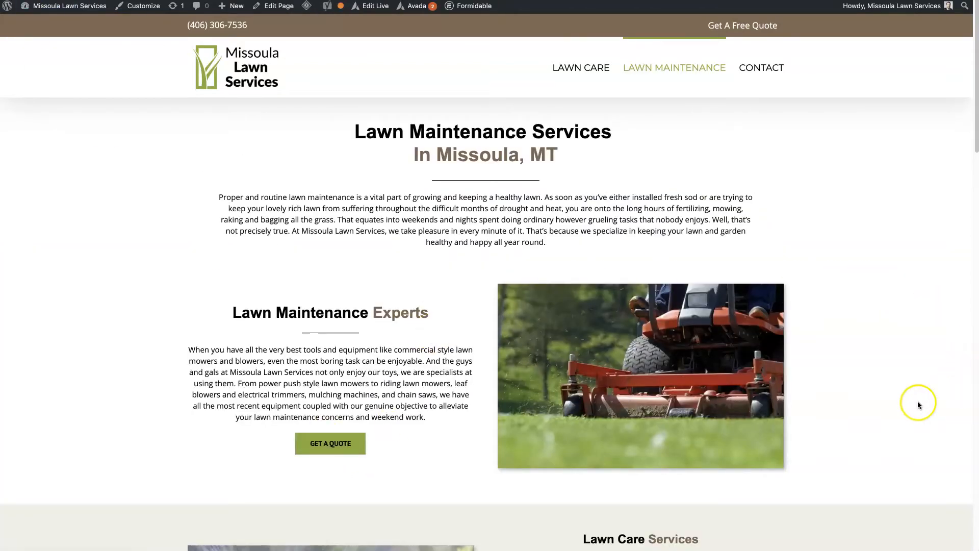
pyautogui.moveTo(871, 398)
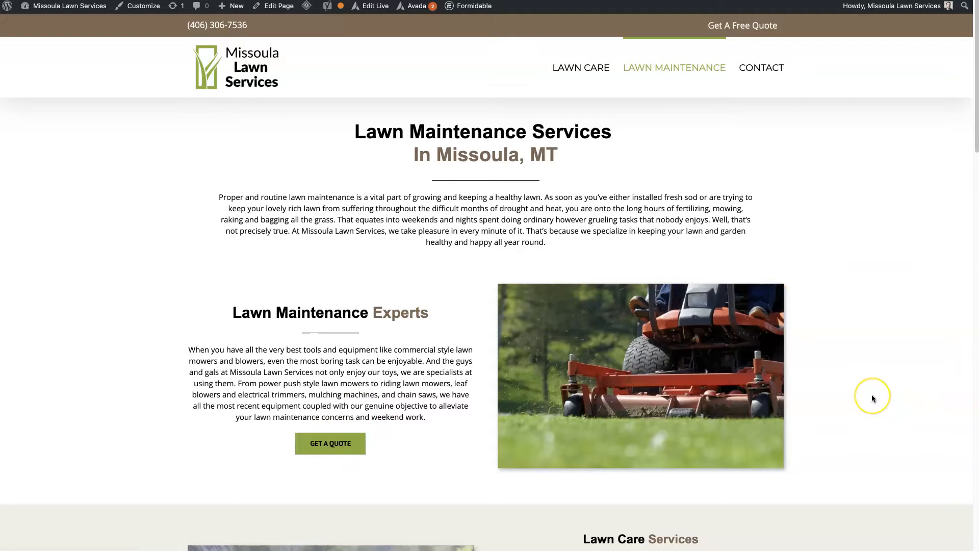
pyautogui.moveTo(872, 397)
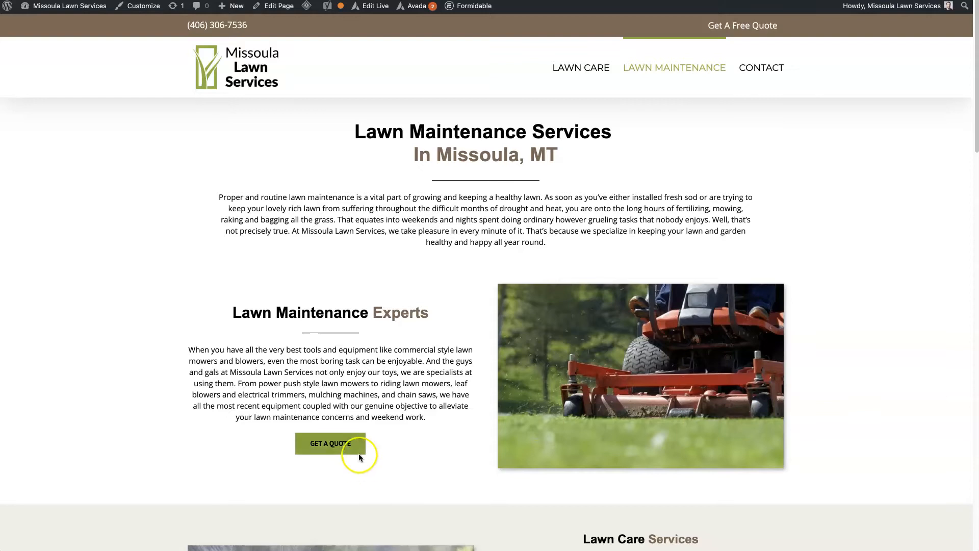
pyautogui.rightClick(329, 443)
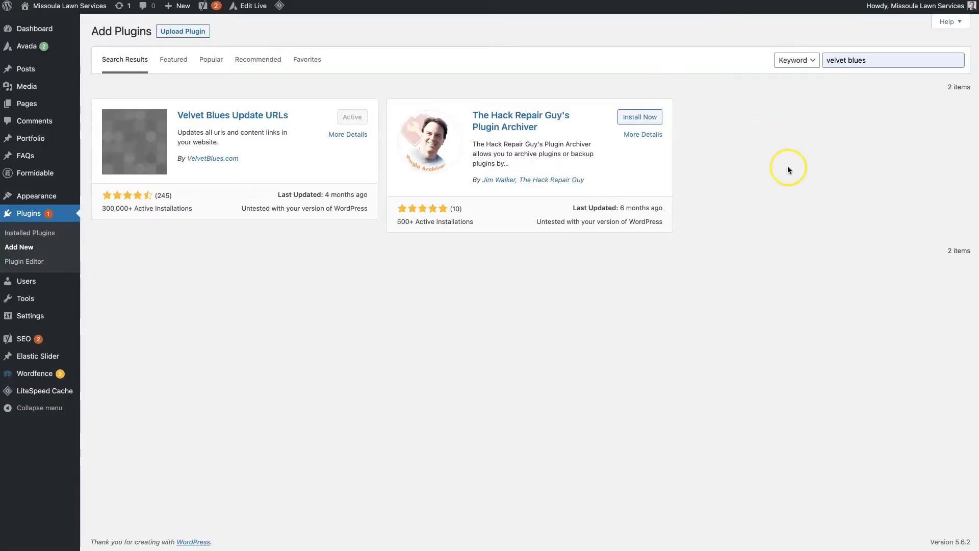
# - Reveal the Tools submenu in the admin sidebar showing Update URLs
pyautogui.click(891, 60)
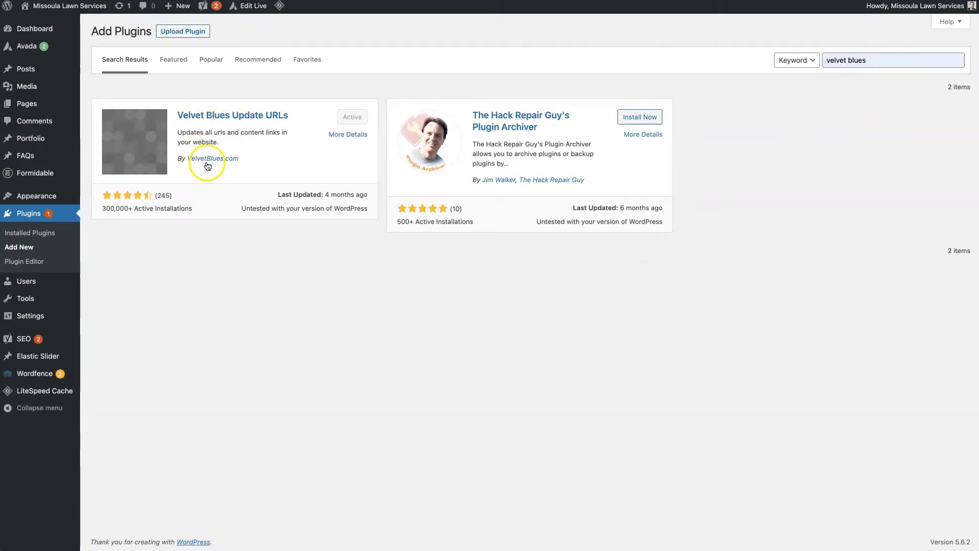
pyautogui.moveTo(356, 118)
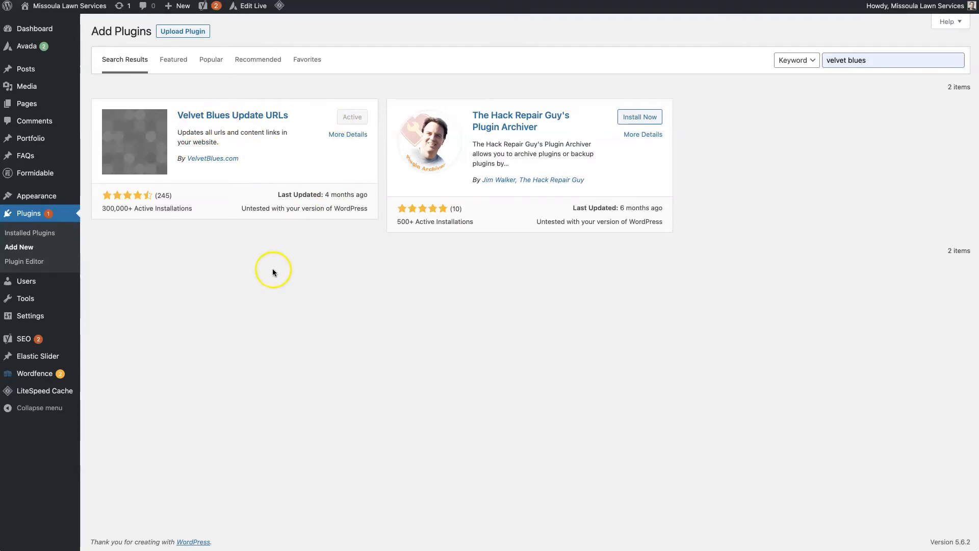
pyautogui.moveTo(26, 298)
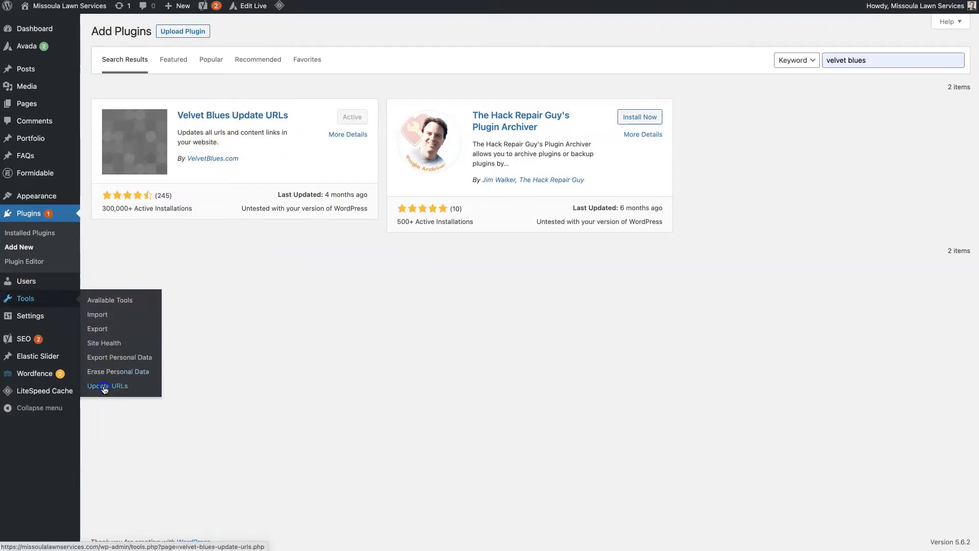
# - Enter the old get-a-quote address and a new site address ending in /quote/, ticking five URL categories
pyautogui.click(108, 386)
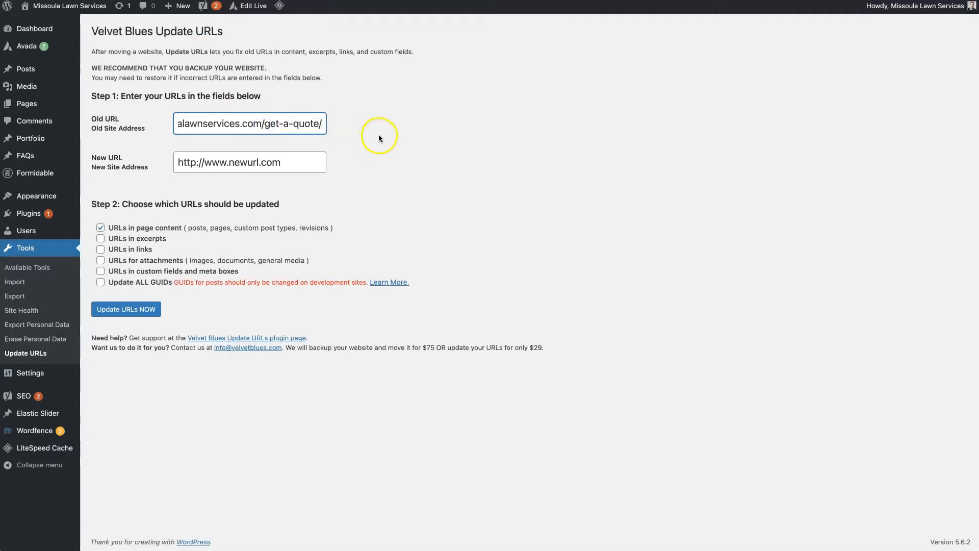
pyautogui.click(248, 162)
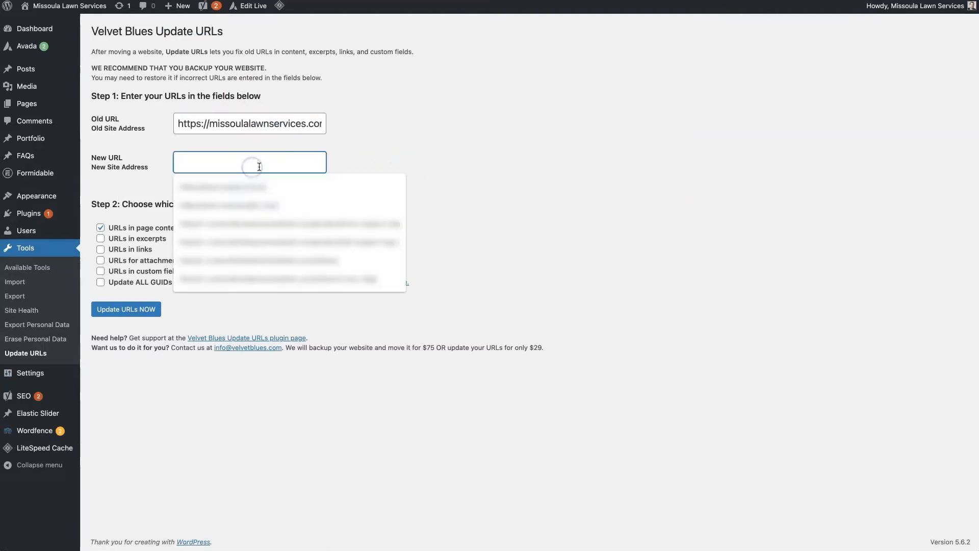
pyautogui.write('http://www.newurl.com')
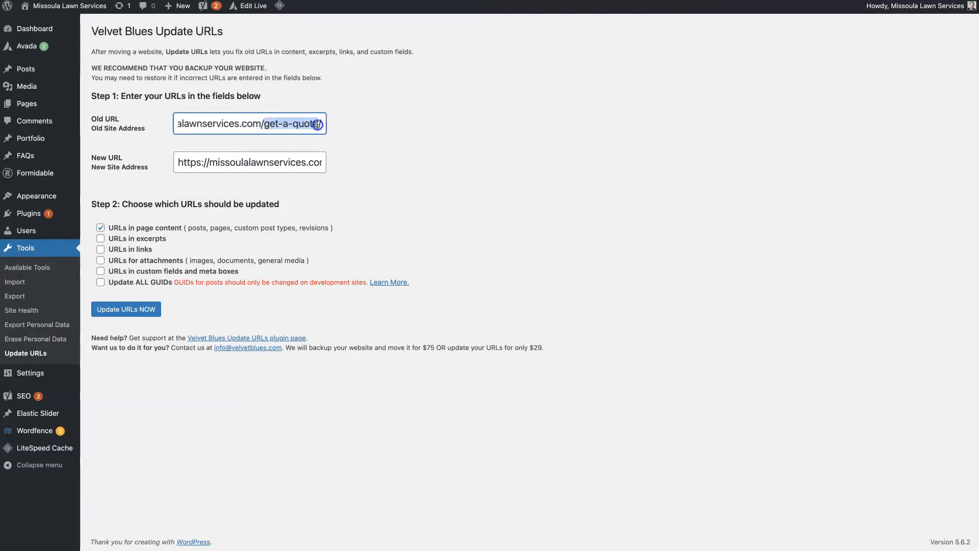
pyautogui.click(249, 162)
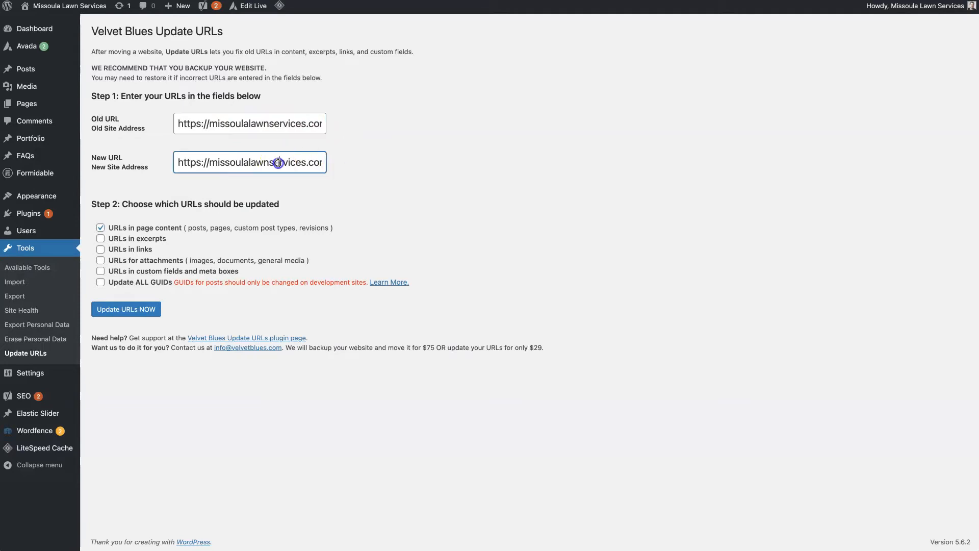
pyautogui.write('/quote/')
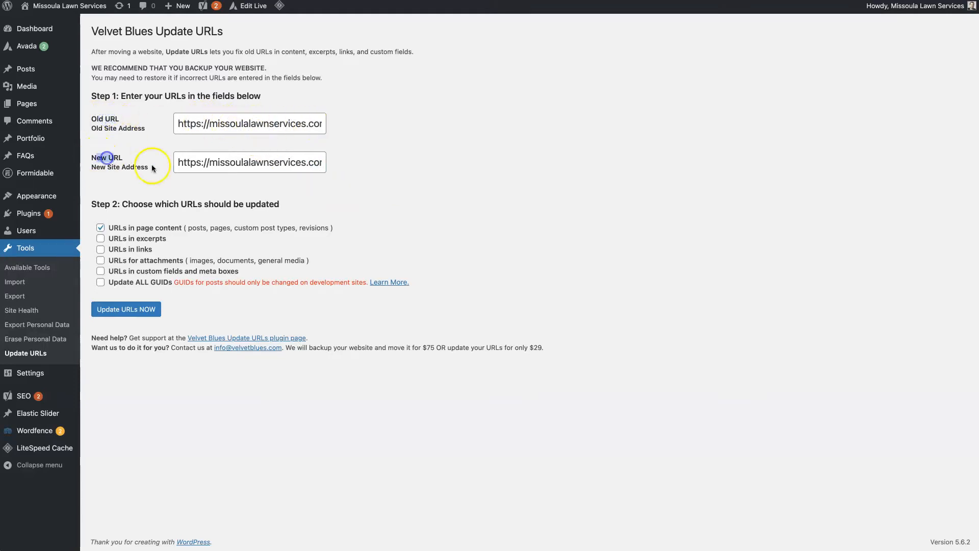
pyautogui.click(101, 248)
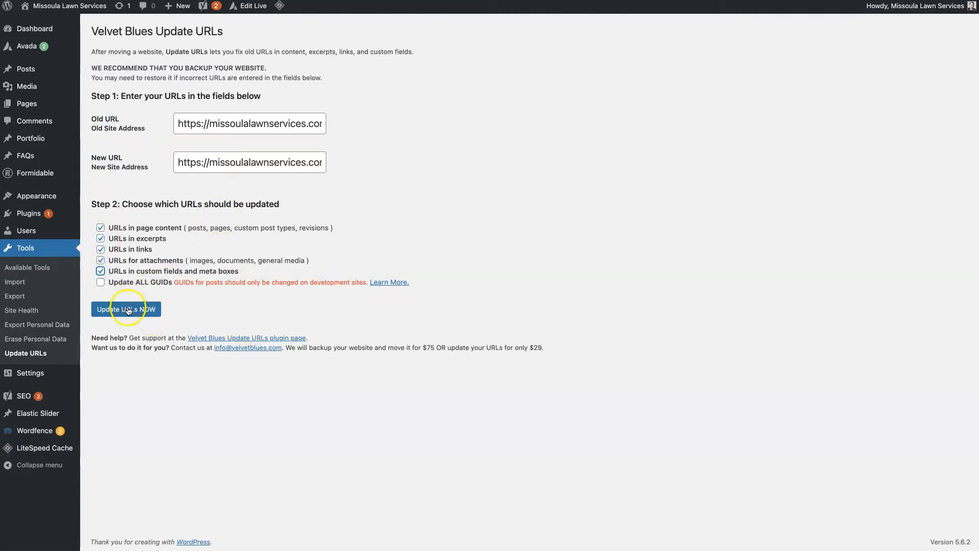
# - Run Update URLs NOW and switch to the live Lawn Maintenance page
pyautogui.click(126, 308)
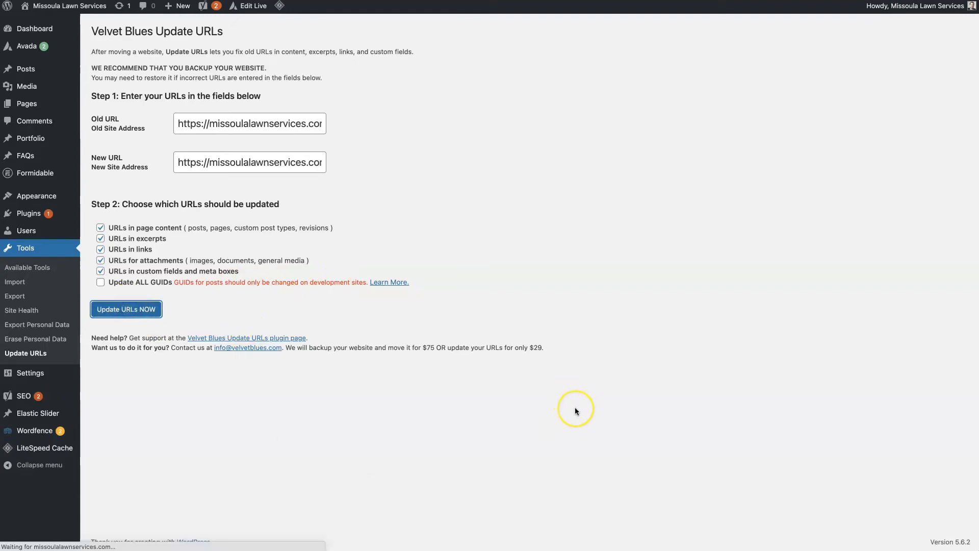
pyautogui.click(126, 309)
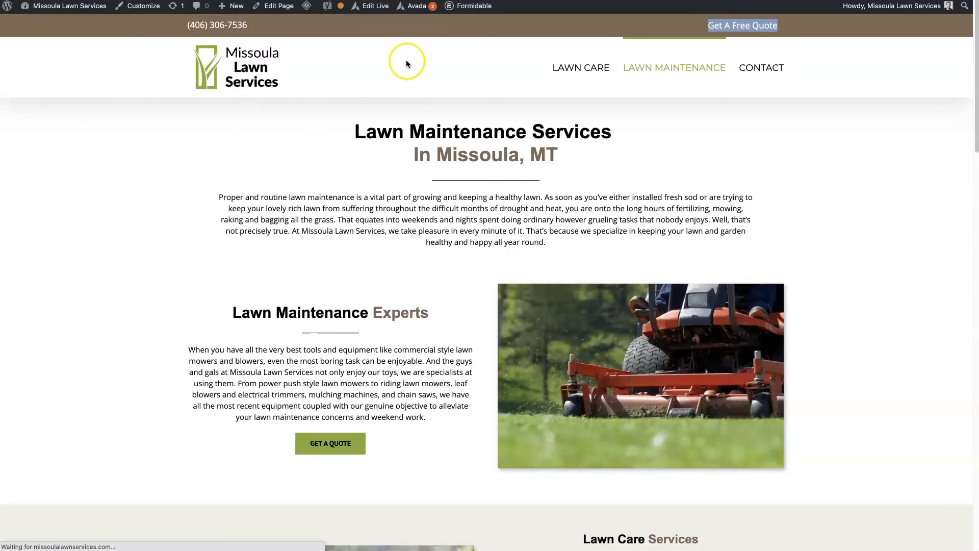
pyautogui.moveTo(461, 272)
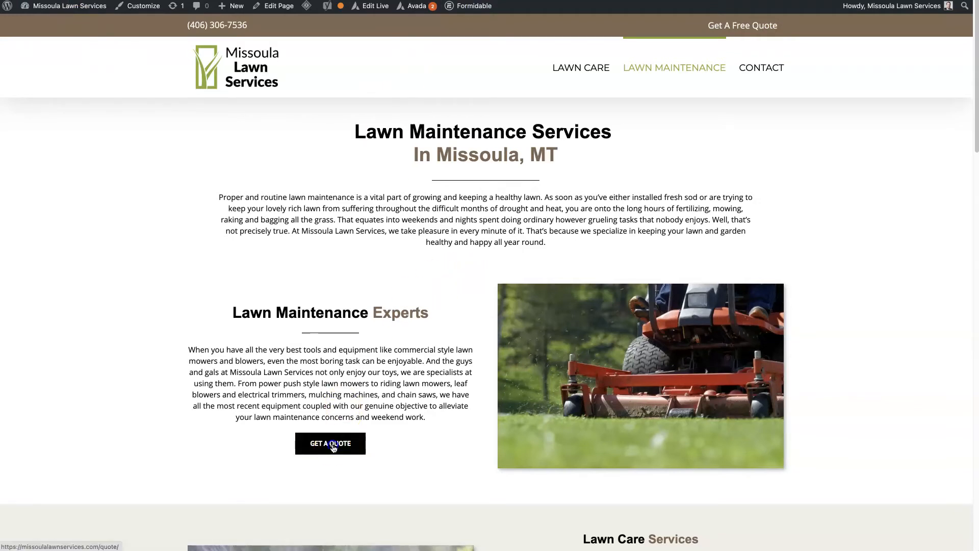
# - Verify Get a Quote now reaches the Get A Fast & Free Quote page, then return to Lawn Maintenance
pyautogui.click(329, 444)
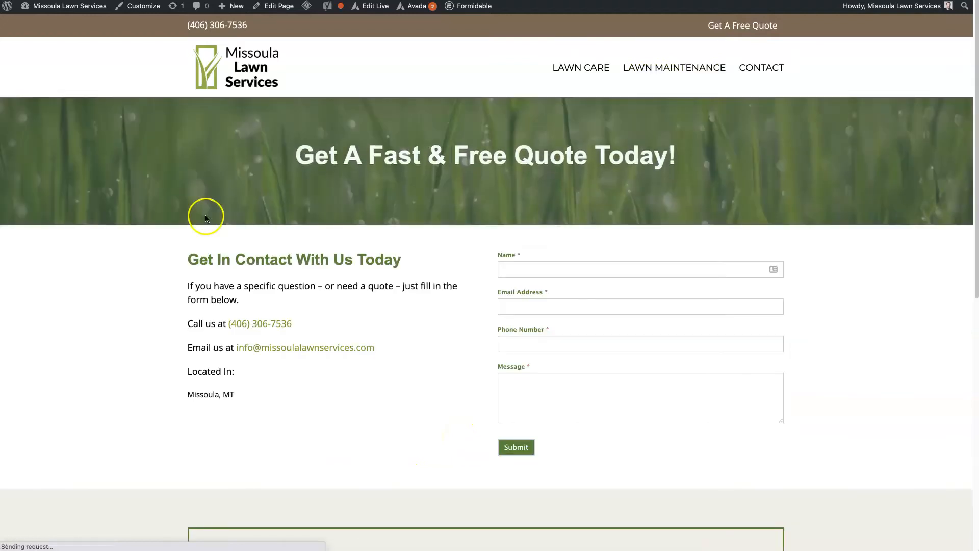
pyautogui.click(674, 67)
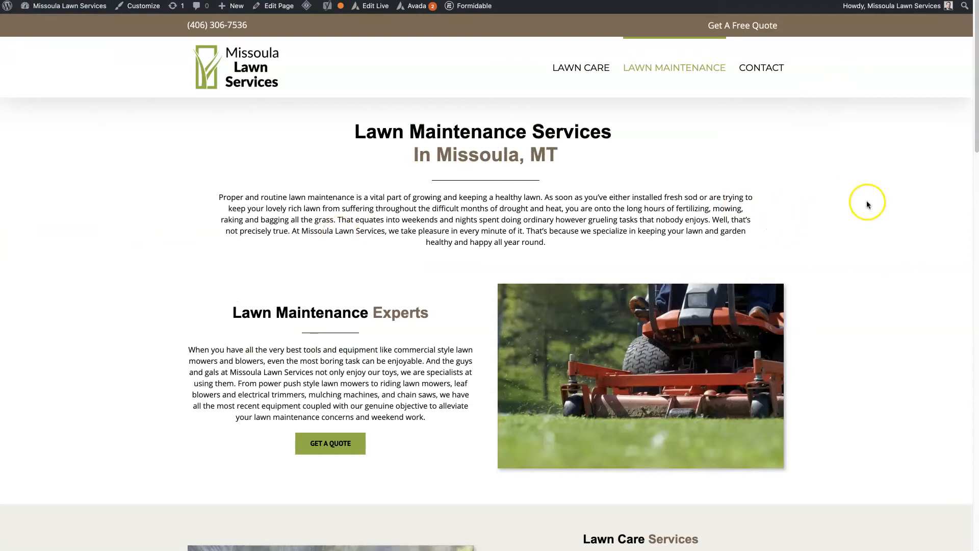
pyautogui.moveTo(870, 206)
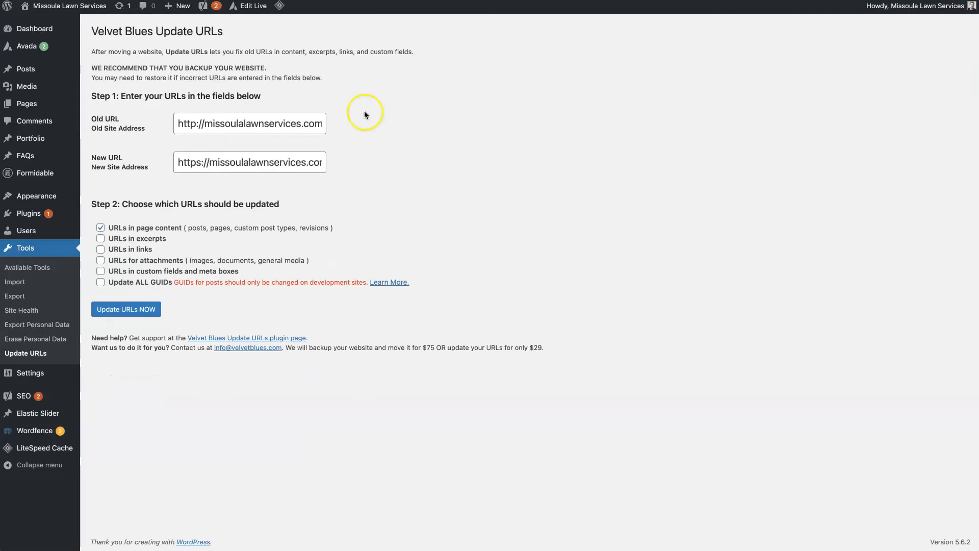
pyautogui.click(197, 124)
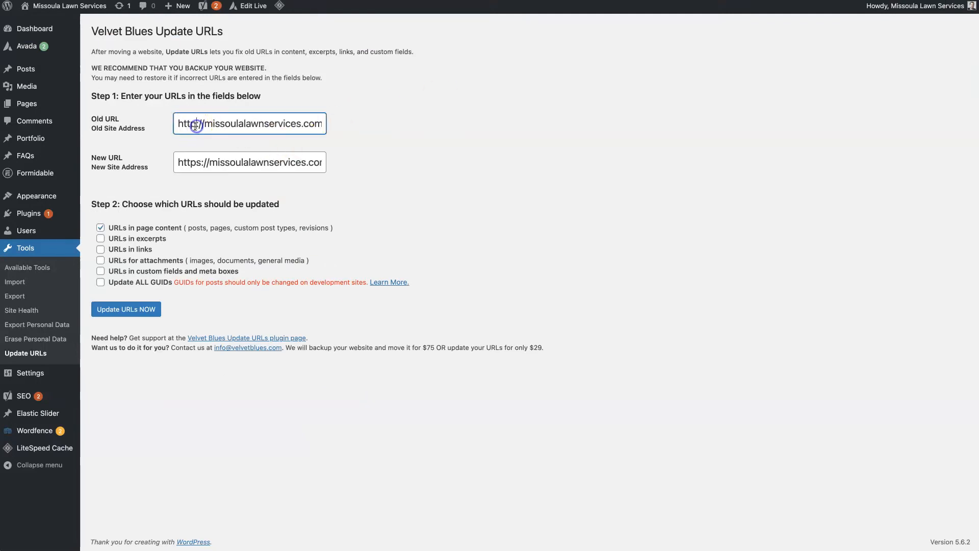
pyautogui.click(249, 162)
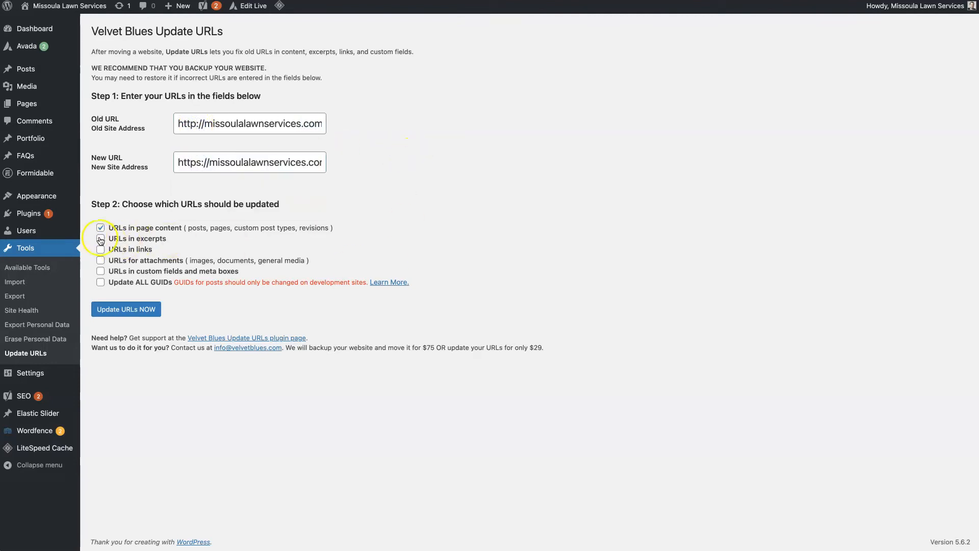
pyautogui.click(101, 260)
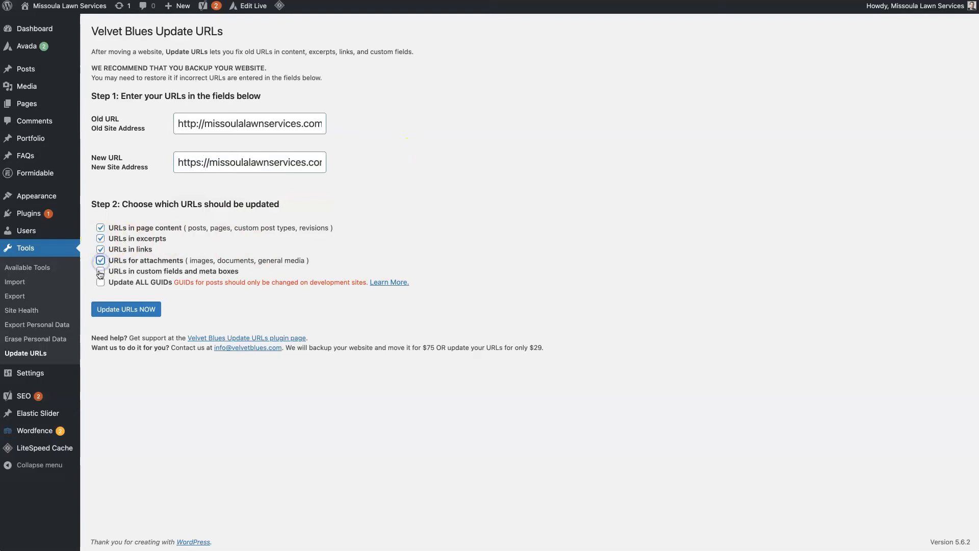
pyautogui.click(126, 308)
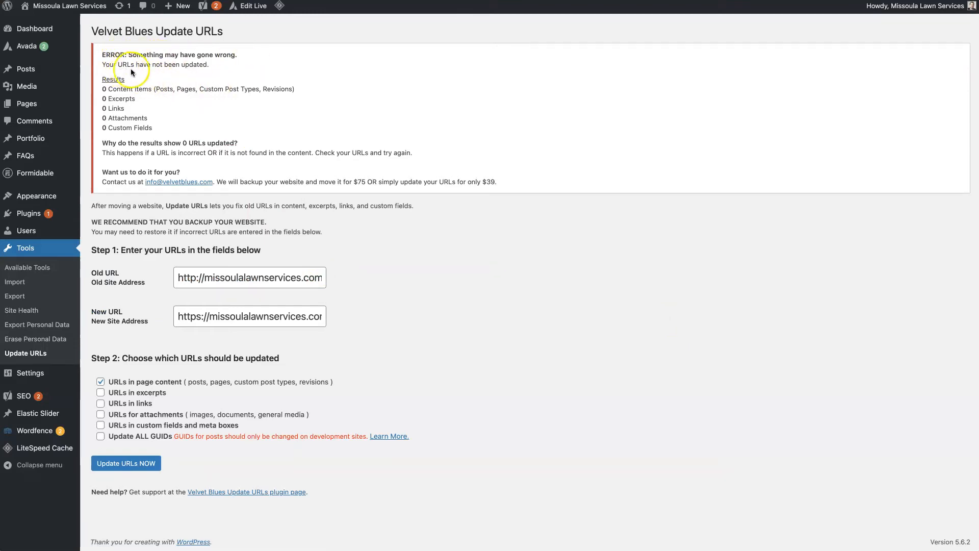
pyautogui.moveTo(407, 290)
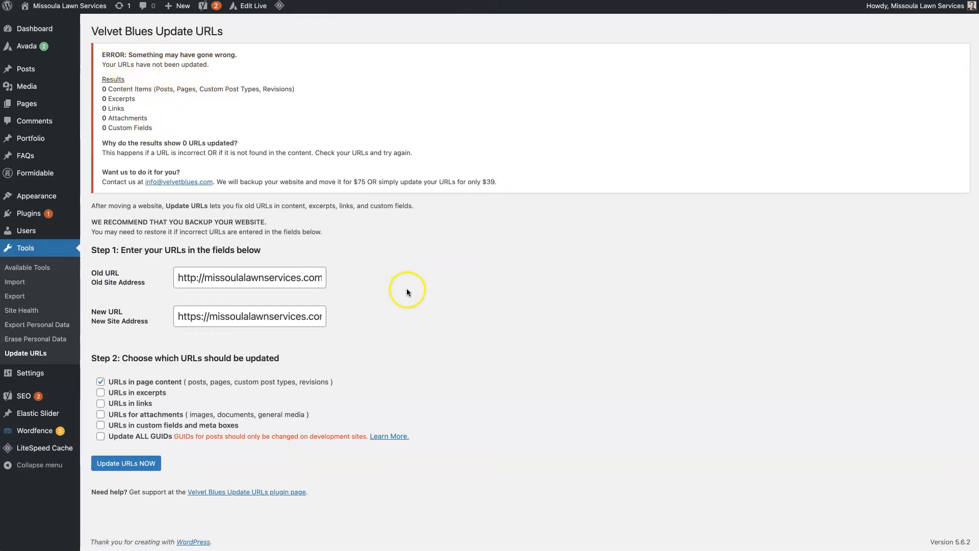
# - Submit the http-to-https update, get a zero-URLs-updated error, and re-tick the five URL categories
pyautogui.click(249, 315)
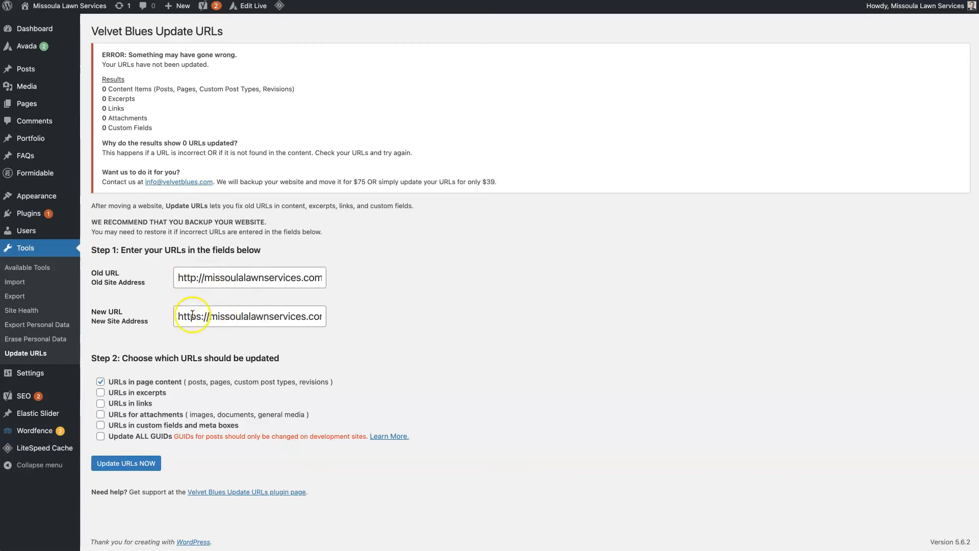
pyautogui.click(101, 404)
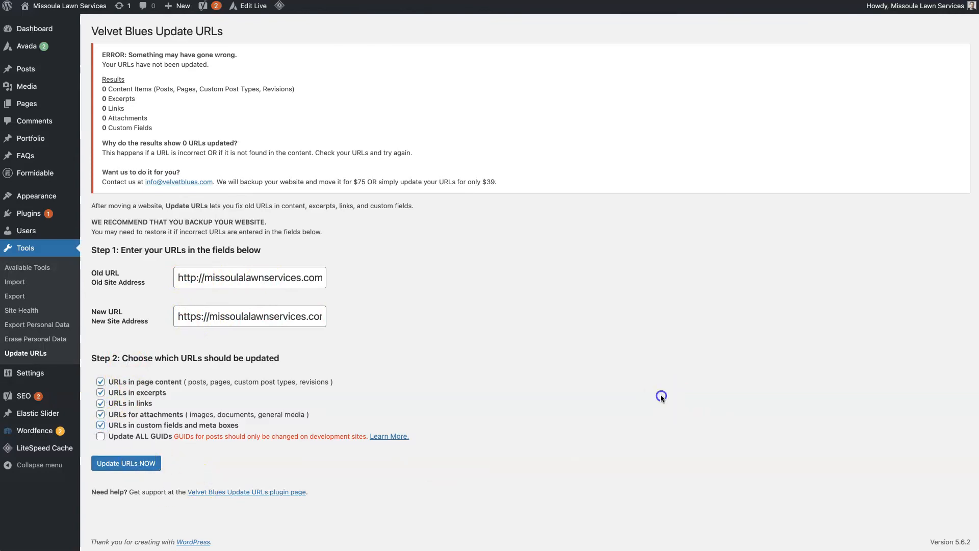
pyautogui.moveTo(619, 369)
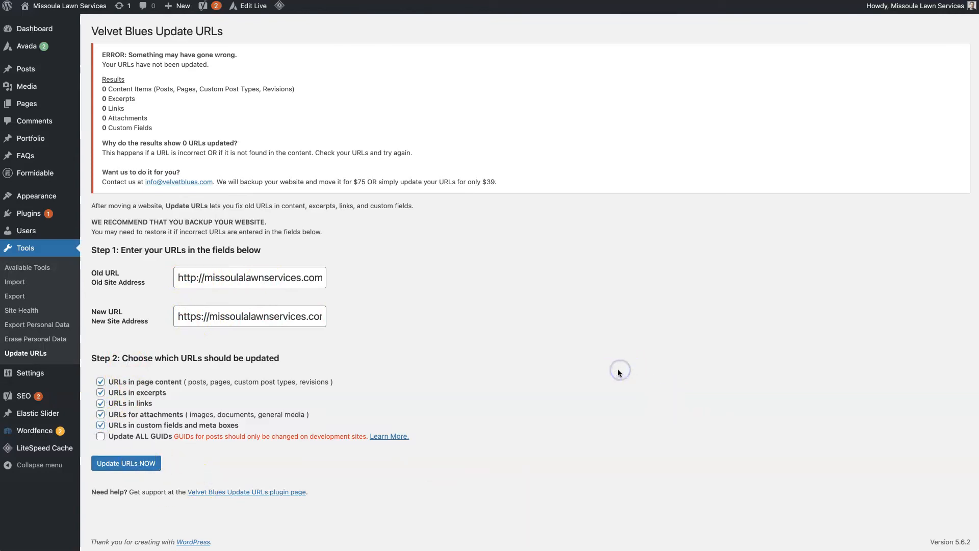